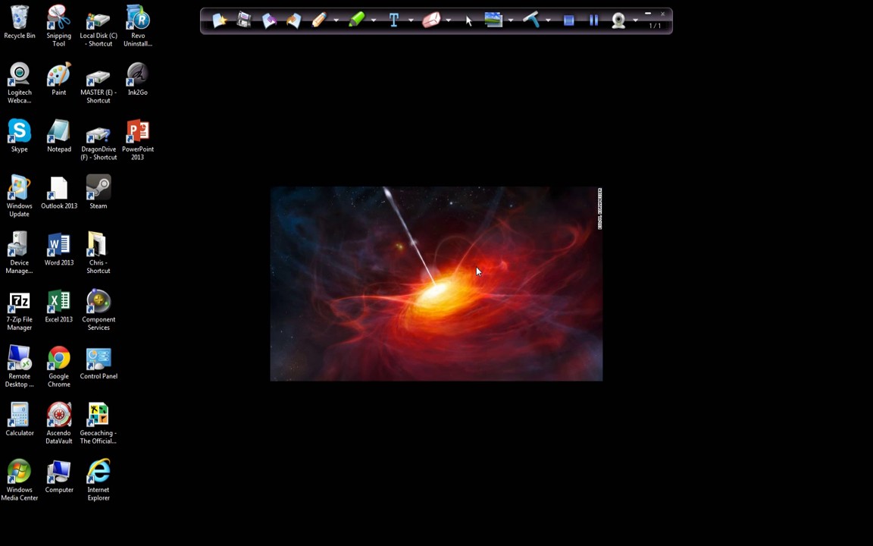
{"action": "mouse_move", "coordinate": [475, 271]}
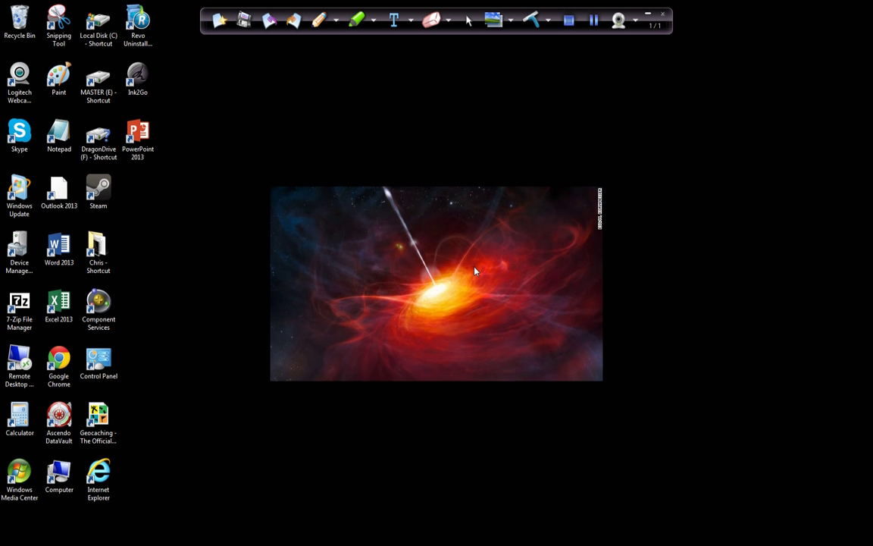
{"action": "mouse_move", "coordinate": [432, 258]}
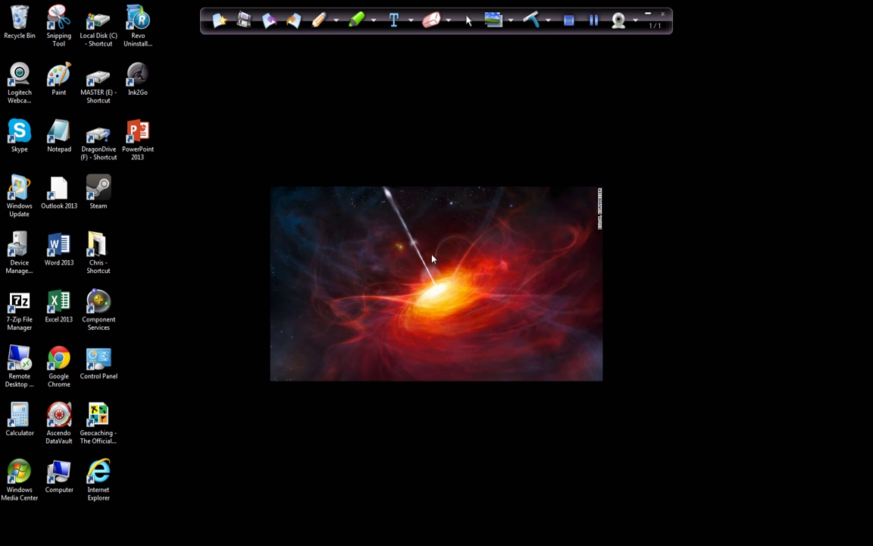
{"action": "mouse_move", "coordinate": [163, 205]}
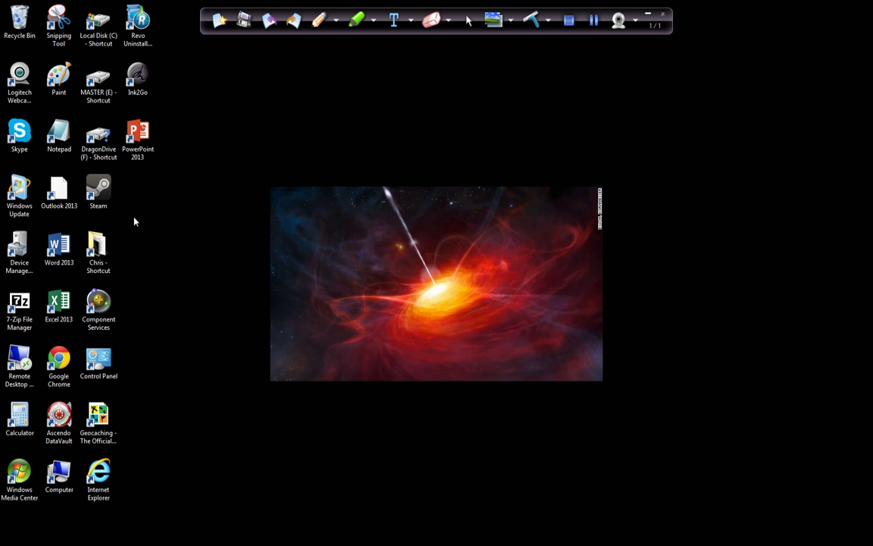
{"action": "mouse_move", "coordinate": [230, 251]}
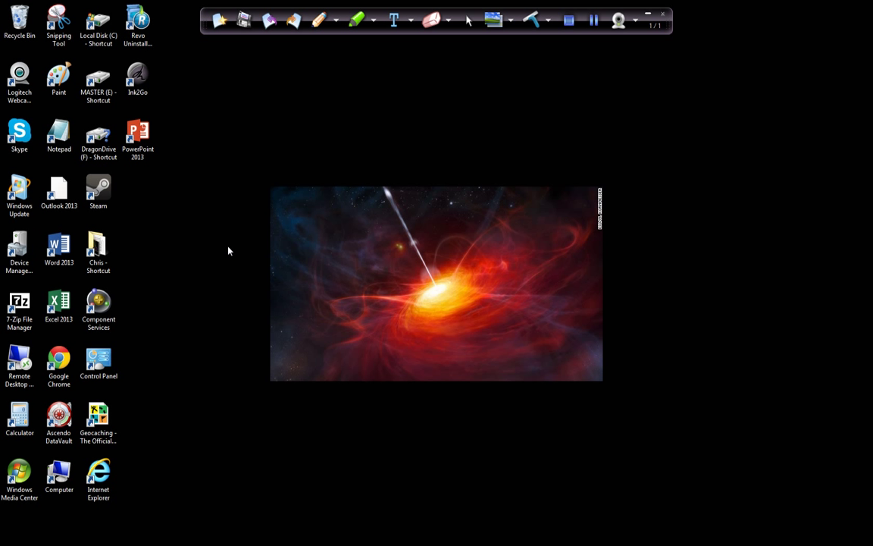
{"action": "mouse_move", "coordinate": [61, 171]}
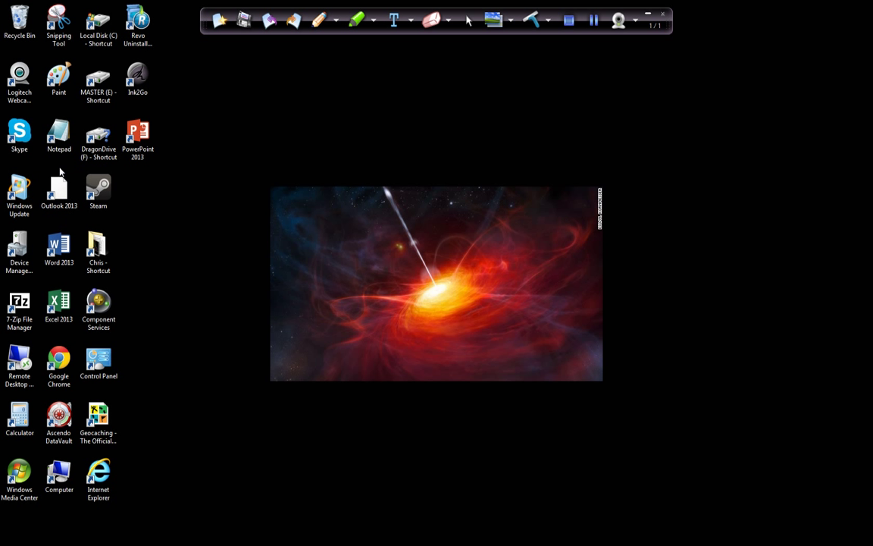
{"action": "mouse_move", "coordinate": [139, 205]}
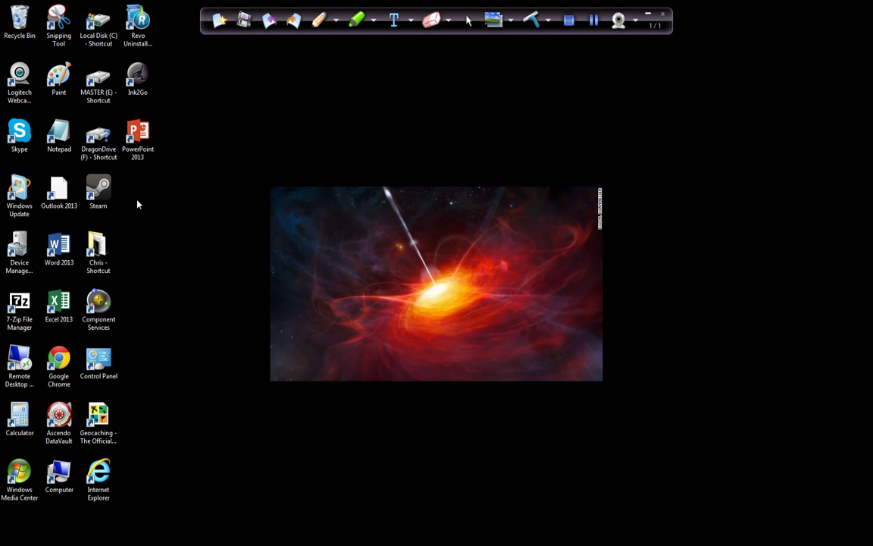
{"action": "mouse_move", "coordinate": [118, 206]}
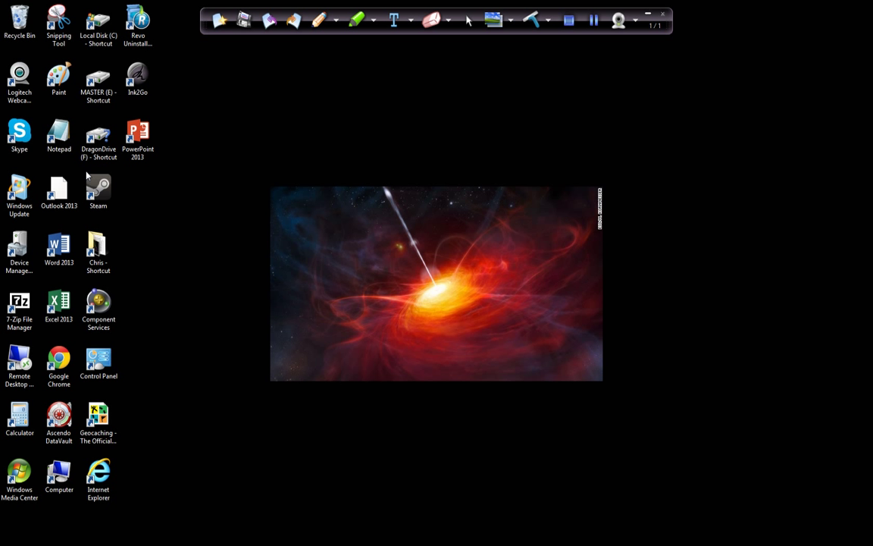
Open MASTER (E:)\Web Design\Images\Misc Web Site\Icons in Explorer and move the window aside
{"action": "right_click", "coordinate": [58, 190]}
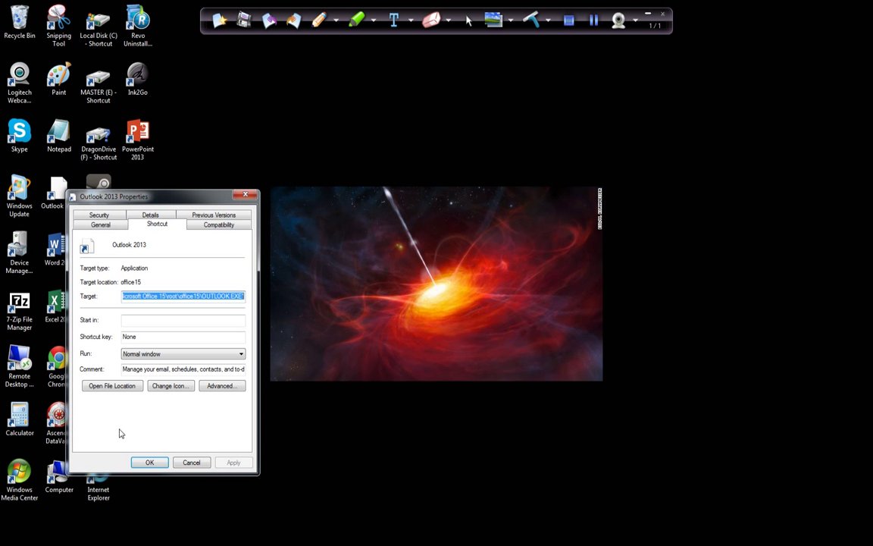
{"action": "mouse_move", "coordinate": [171, 386]}
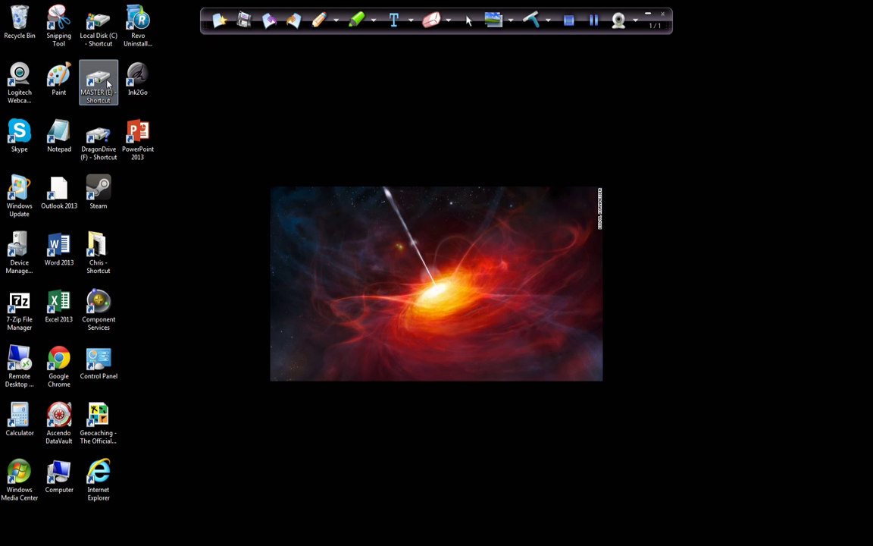
{"action": "double_click", "coordinate": [98, 79]}
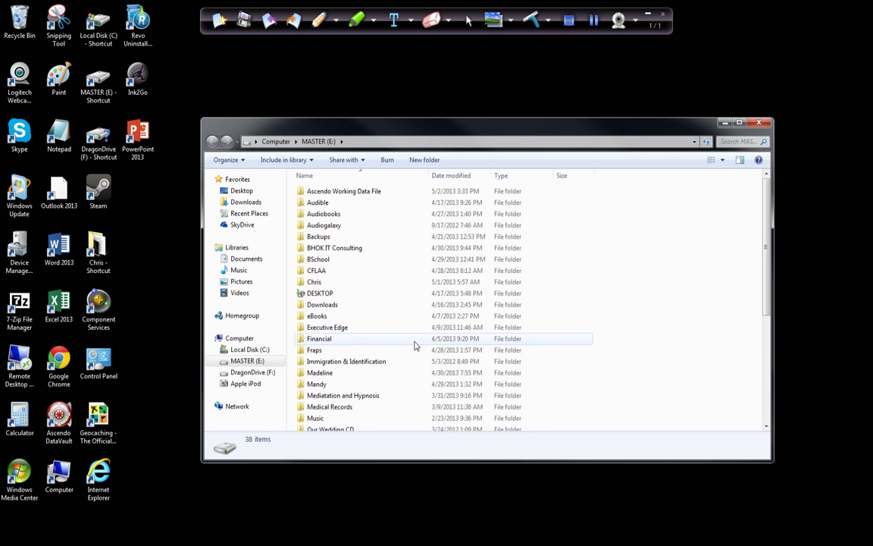
{"action": "scroll", "scroll_direction": "down", "scroll_amount": 3}
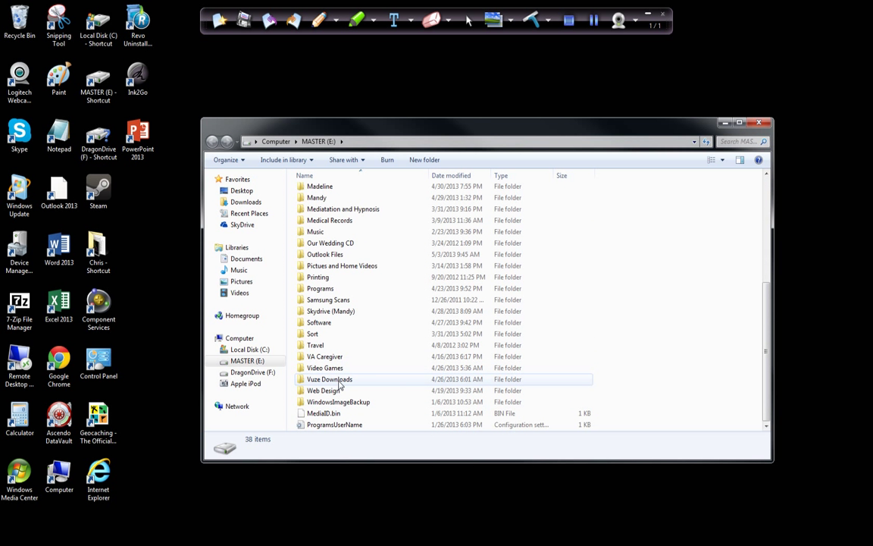
{"action": "double_click", "coordinate": [325, 390]}
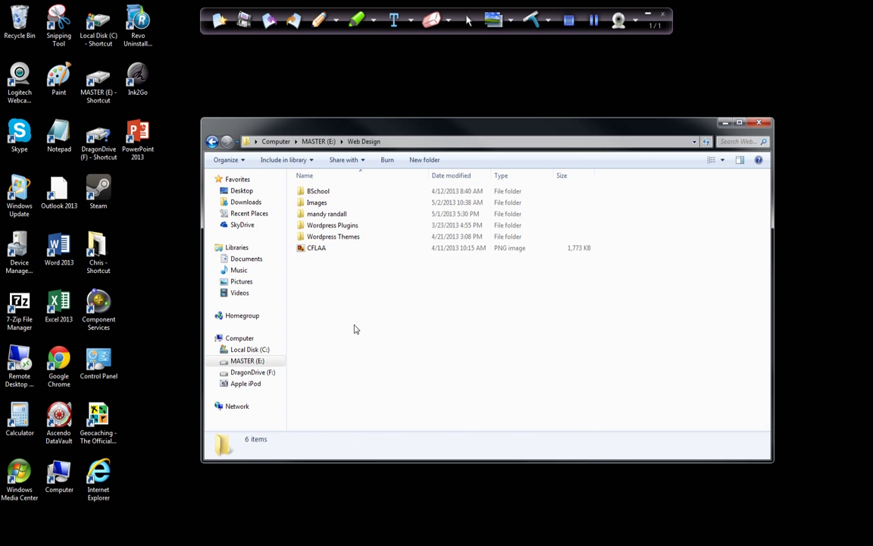
{"action": "double_click", "coordinate": [316, 203]}
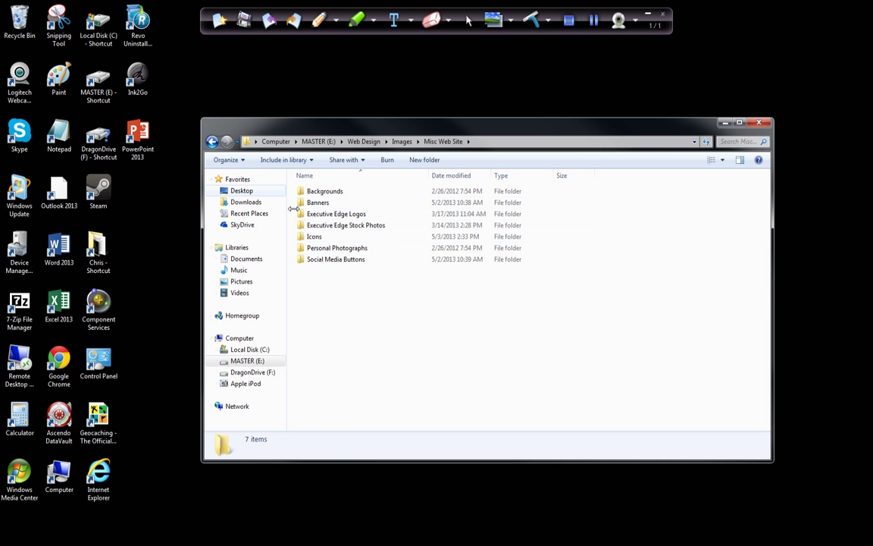
{"action": "mouse_move", "coordinate": [314, 236]}
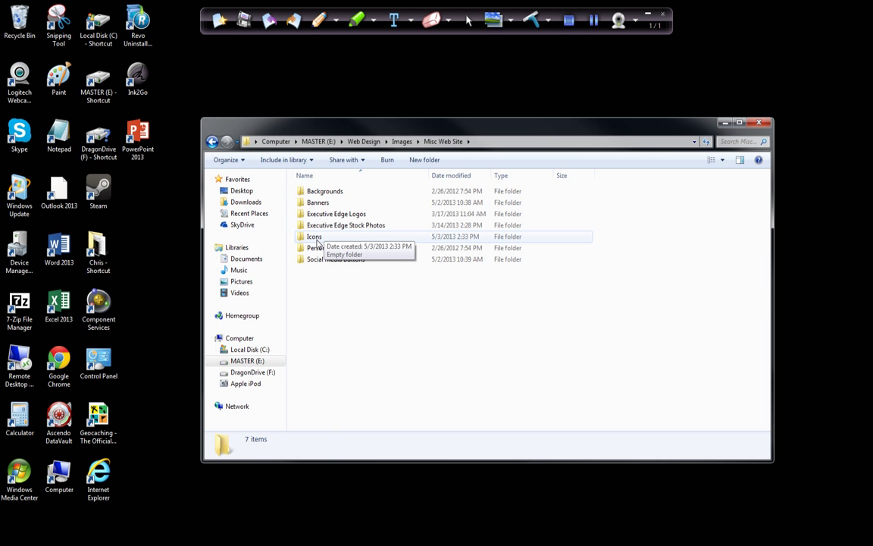
{"action": "double_click", "coordinate": [314, 236]}
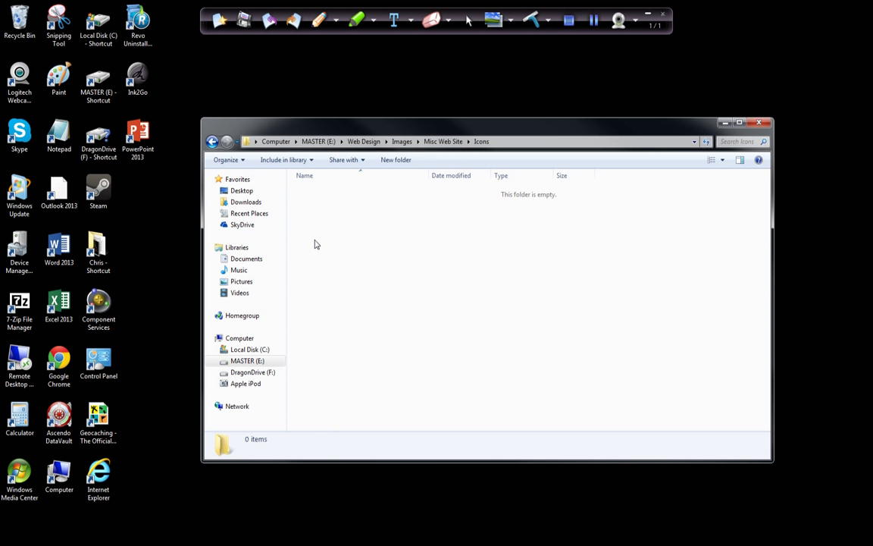
{"action": "left_click_drag", "start_coordinate": [485, 122], "coordinate": [568, 101]}
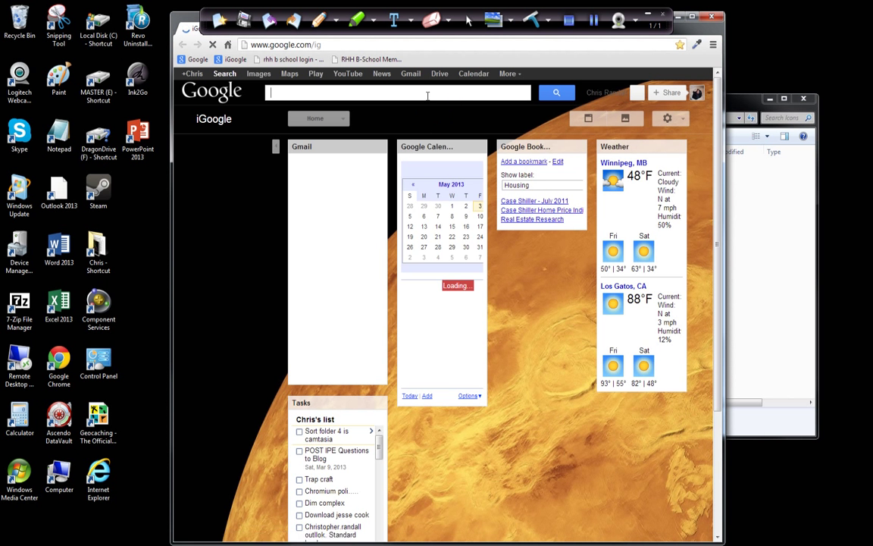
Search Google for 'ms outlook 2013 icon'
{"action": "type", "text": "ms o"}
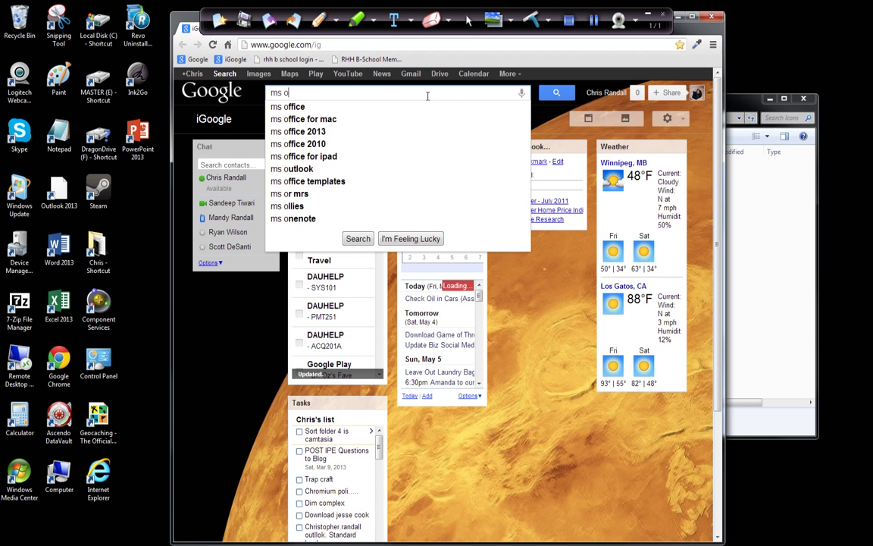
{"action": "key", "text": "backspace"}
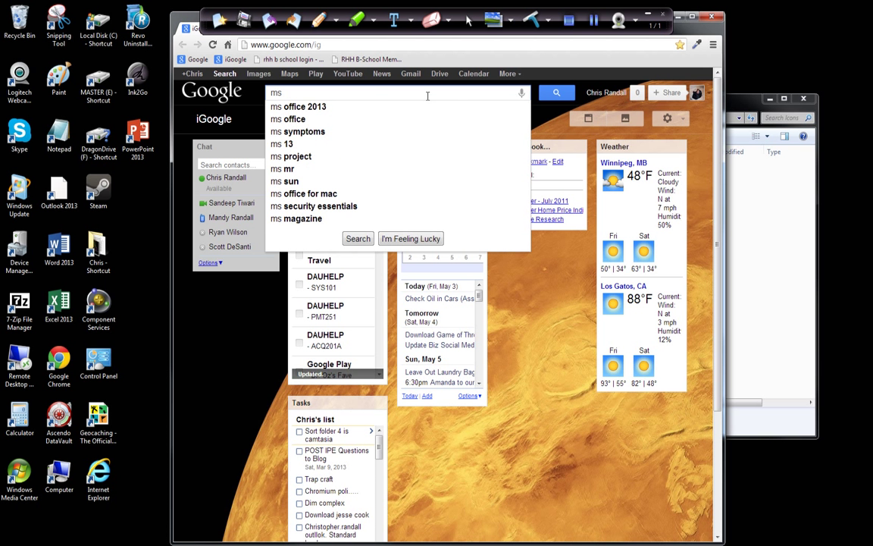
{"action": "type", "text": "outlook 2013 i"}
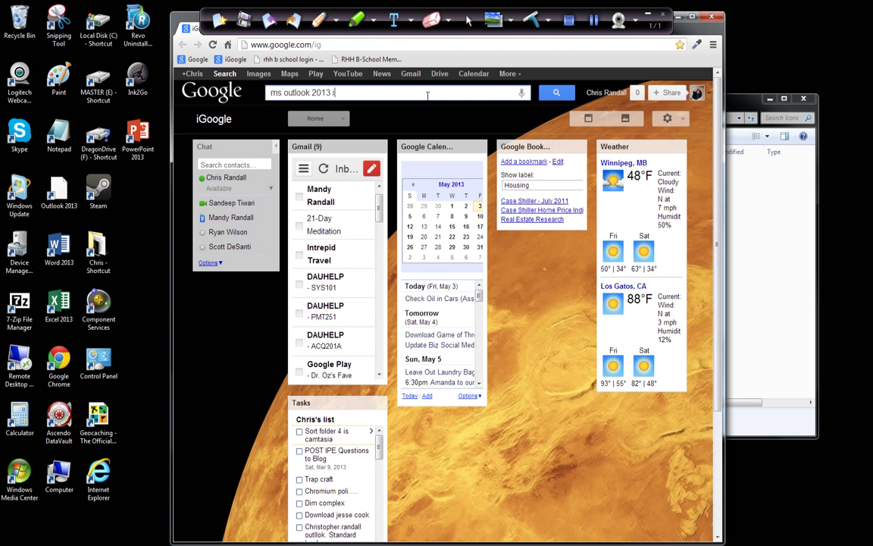
{"action": "key", "text": "Return"}
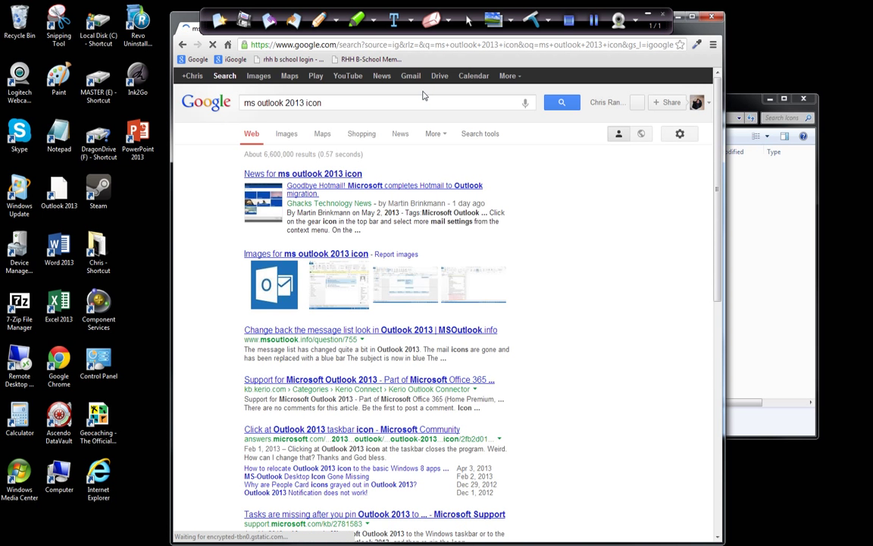
Show Google Images results for 'ms outlook 2013 icon' and scroll through the thumbnails
{"action": "left_click", "coordinate": [287, 133]}
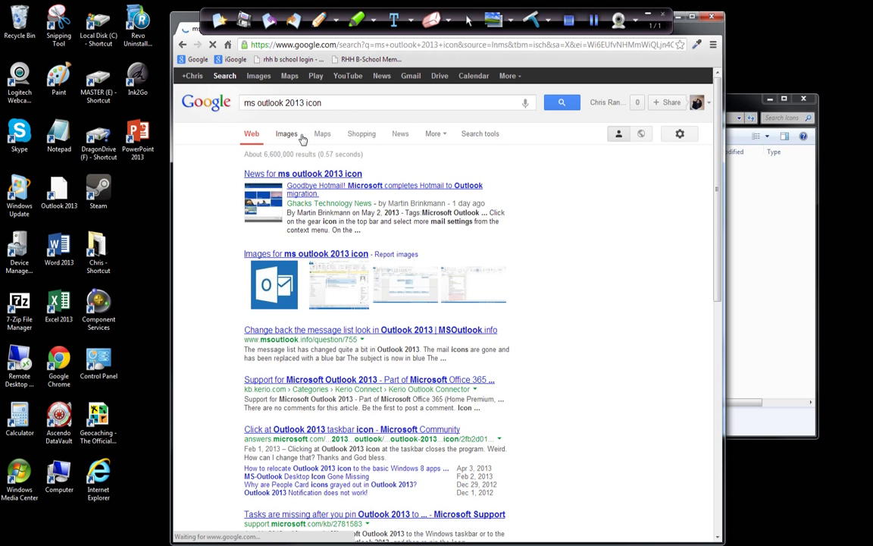
{"action": "left_click", "coordinate": [287, 133]}
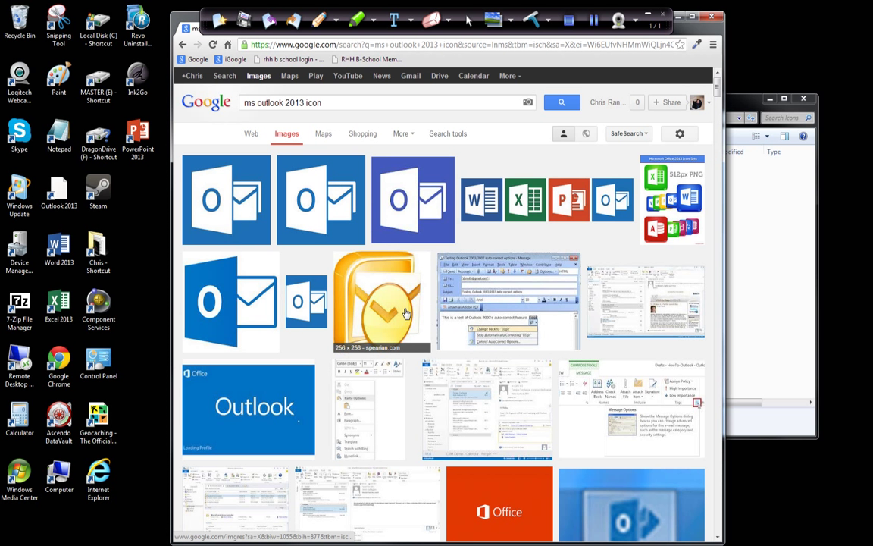
{"action": "scroll", "scroll_direction": "down", "scroll_amount": 3}
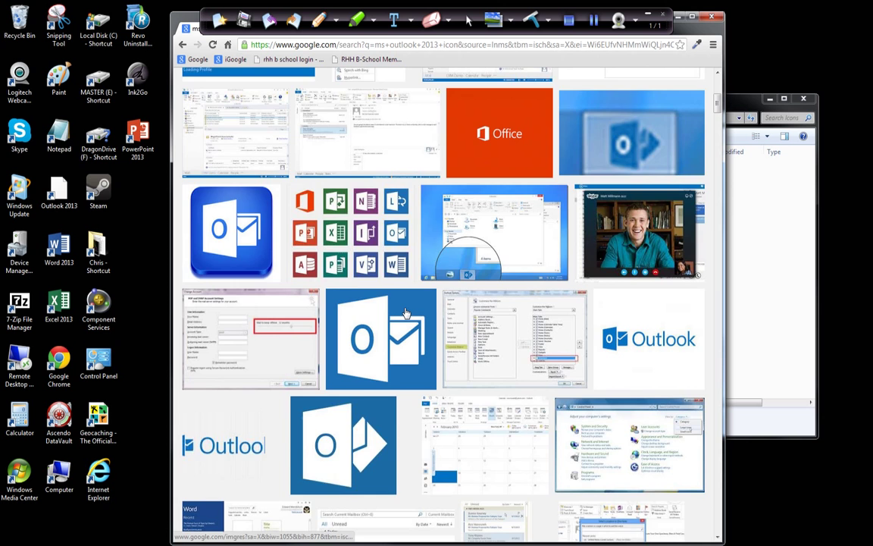
{"action": "scroll", "scroll_direction": "down", "scroll_amount": 3}
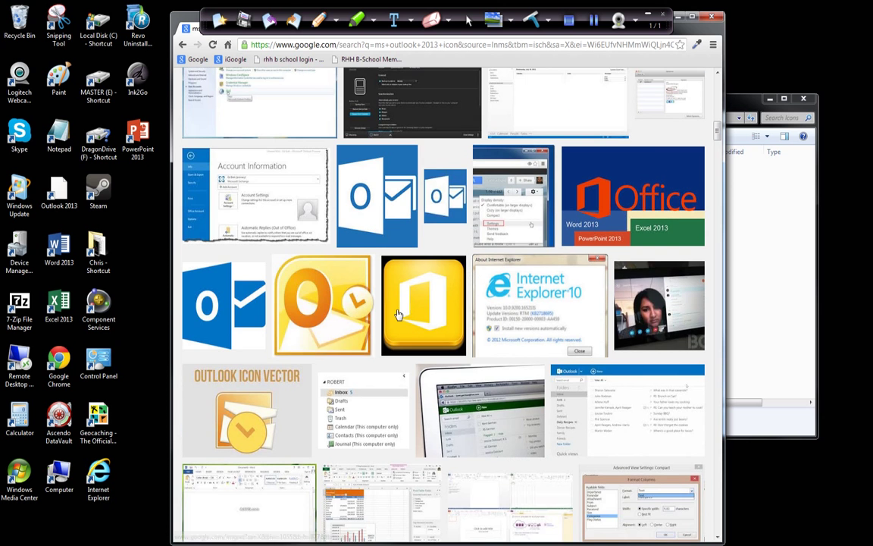
{"action": "scroll", "scroll_direction": "down", "scroll_amount": 3}
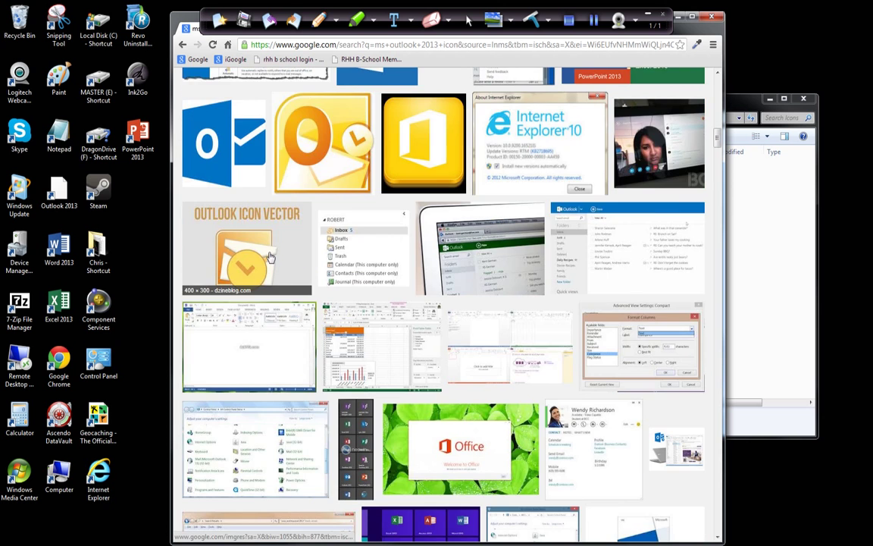
{"action": "scroll", "scroll_direction": "down", "scroll_amount": 3}
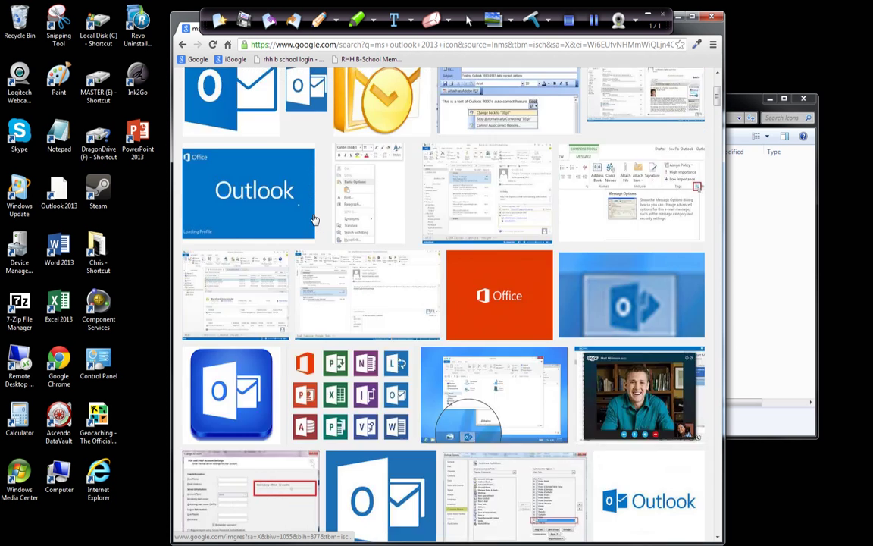
{"action": "scroll", "scroll_direction": "up", "scroll_amount": 3}
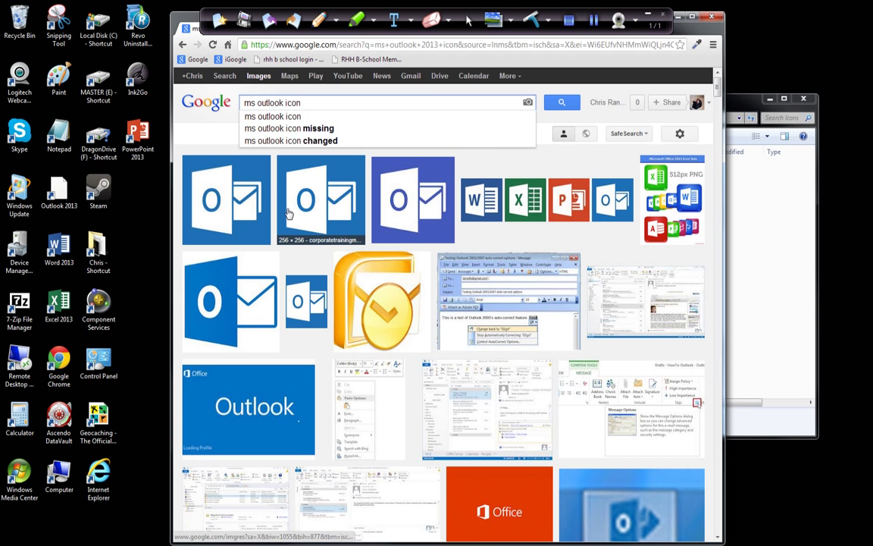
Preview the 512×512 softicons.com yellow Outlook icon in the 'ms outlook icon' image results
{"action": "left_click", "coordinate": [561, 102]}
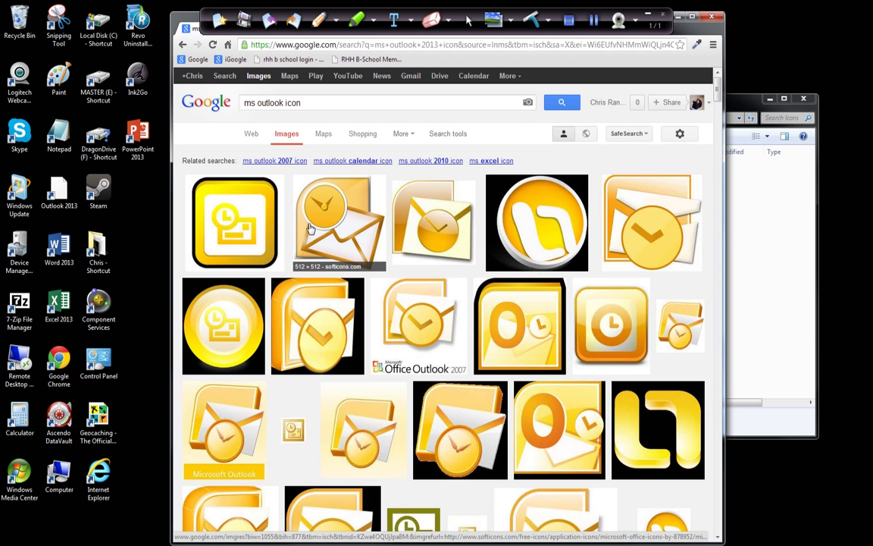
{"action": "mouse_move", "coordinate": [514, 327]}
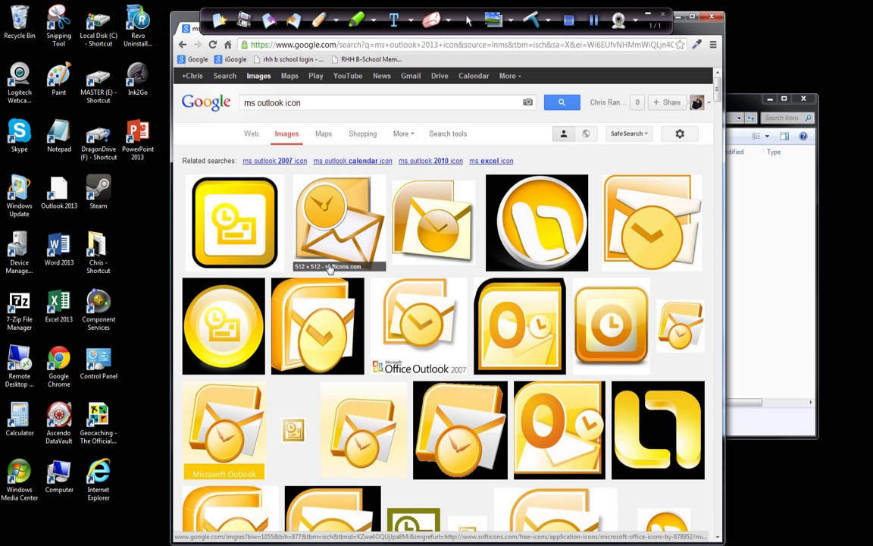
{"action": "mouse_move", "coordinate": [359, 248]}
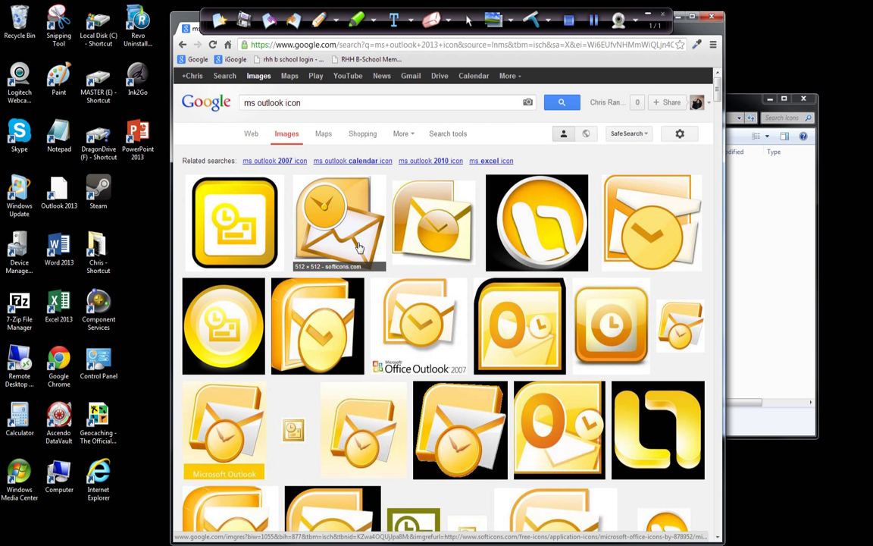
{"action": "mouse_move", "coordinate": [346, 274]}
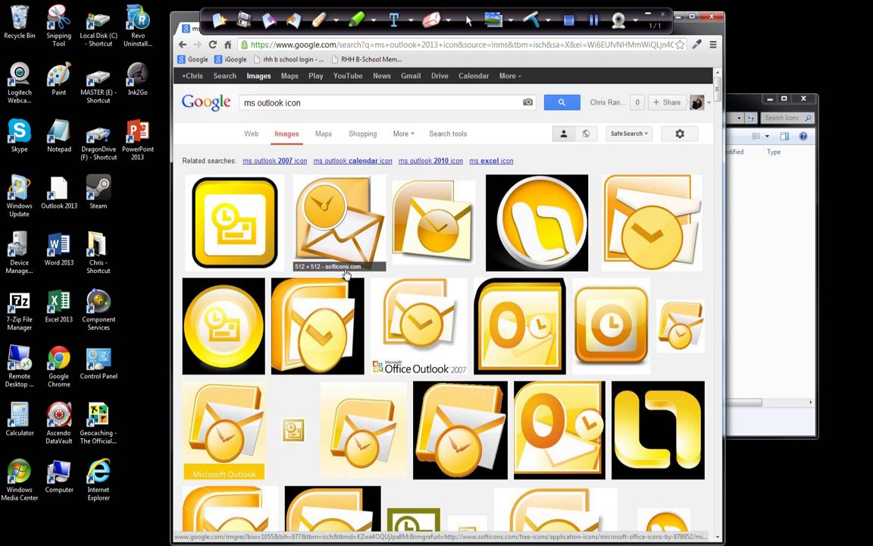
{"action": "mouse_move", "coordinate": [309, 263]}
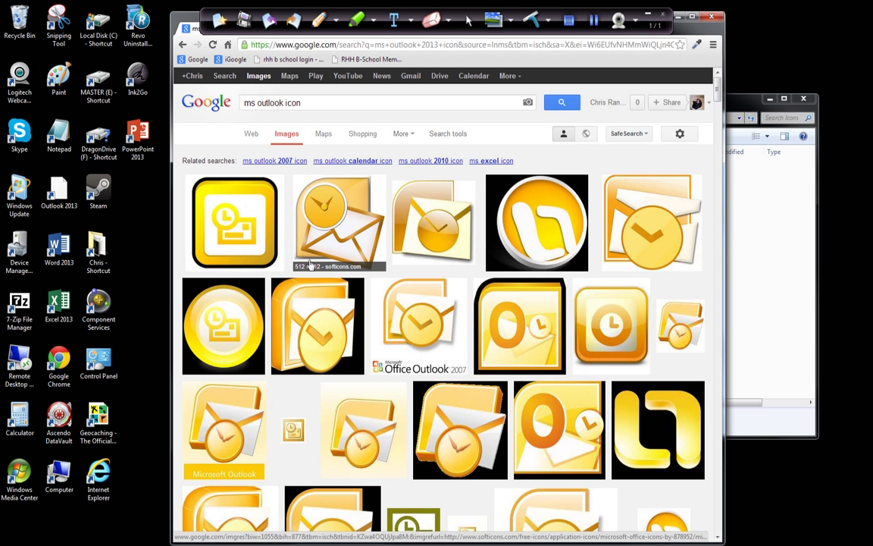
{"action": "left_click", "coordinate": [233, 222]}
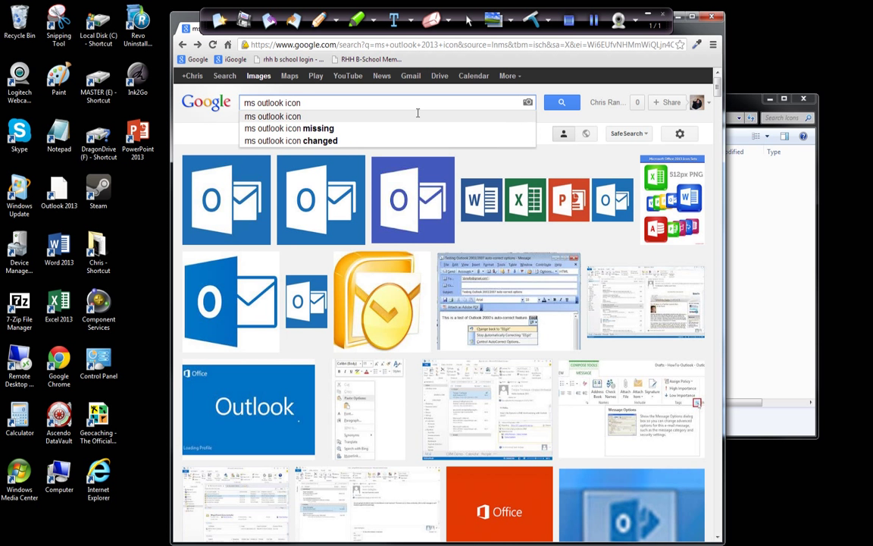
{"action": "left_click", "coordinate": [561, 102]}
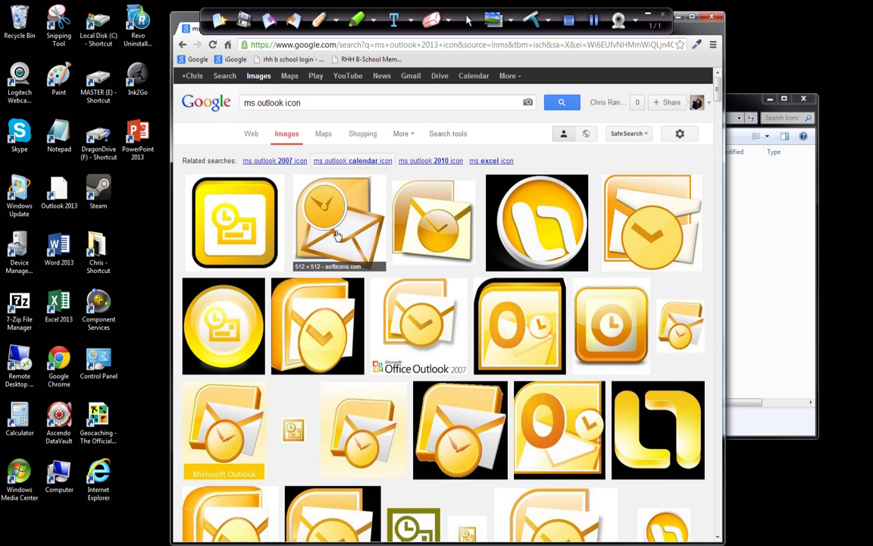
{"action": "left_click", "coordinate": [339, 222]}
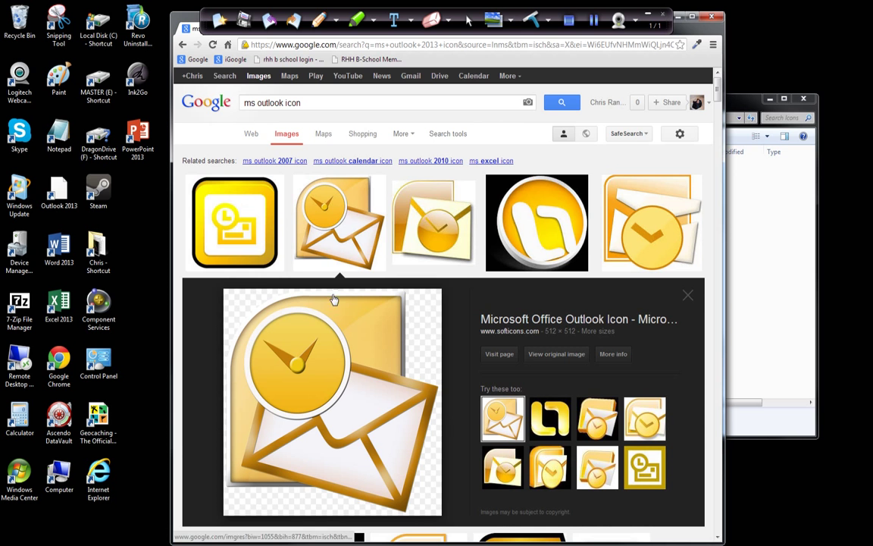
{"action": "left_click", "coordinate": [499, 353]}
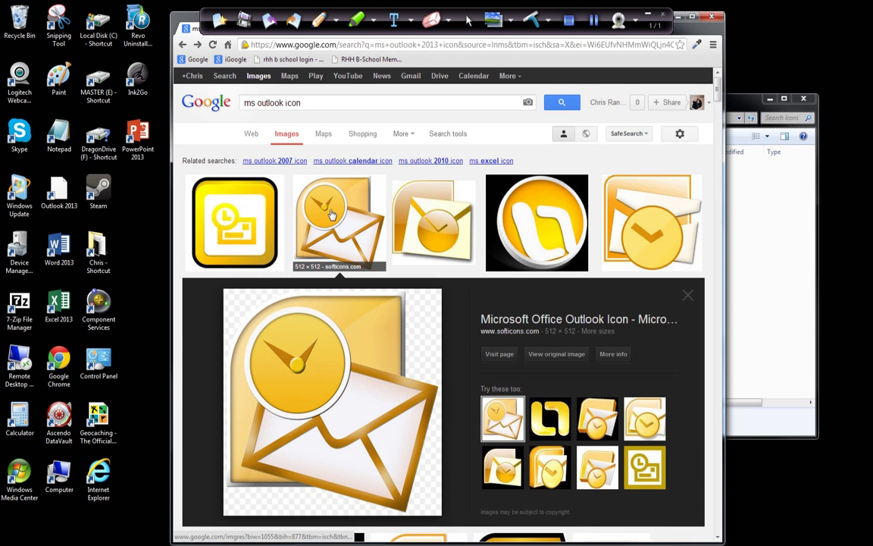
{"action": "mouse_move", "coordinate": [680, 374]}
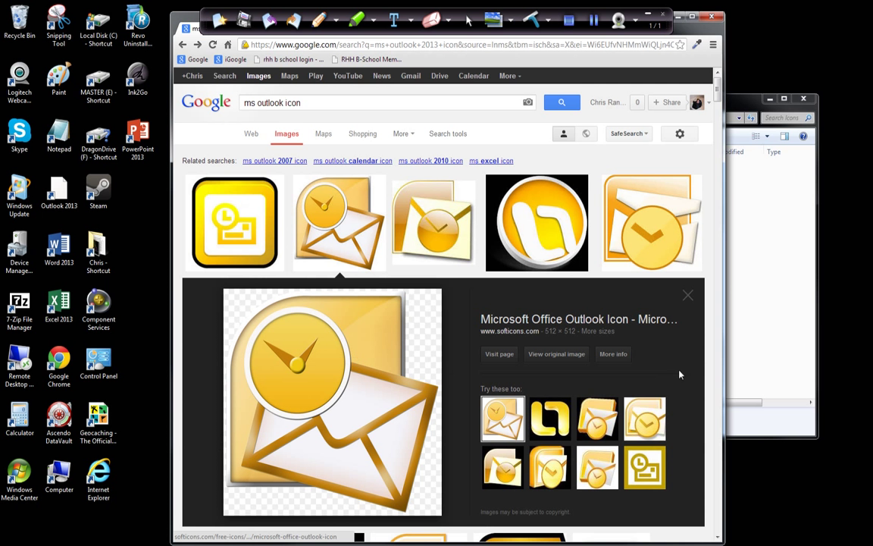
Visit the icon's softicons.com page and choose 'Download as ICO file'
{"action": "left_click", "coordinate": [498, 353]}
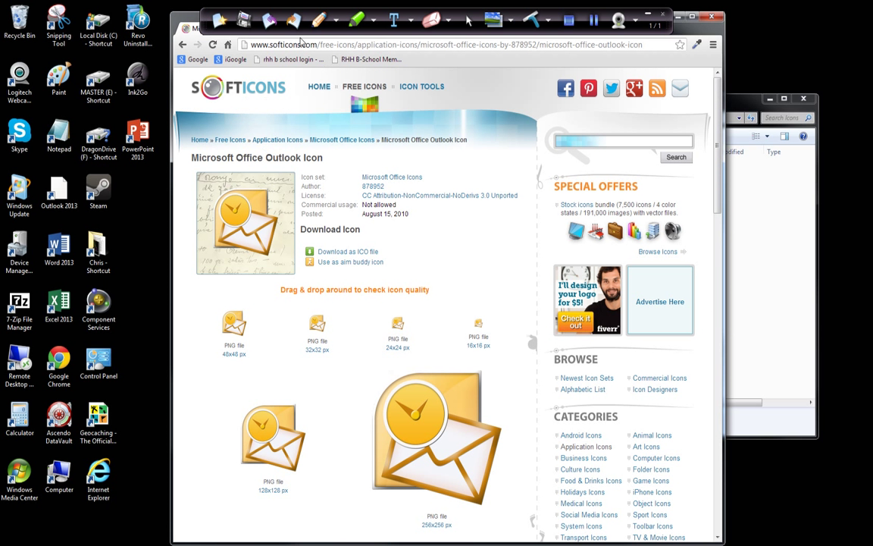
{"action": "mouse_move", "coordinate": [260, 232]}
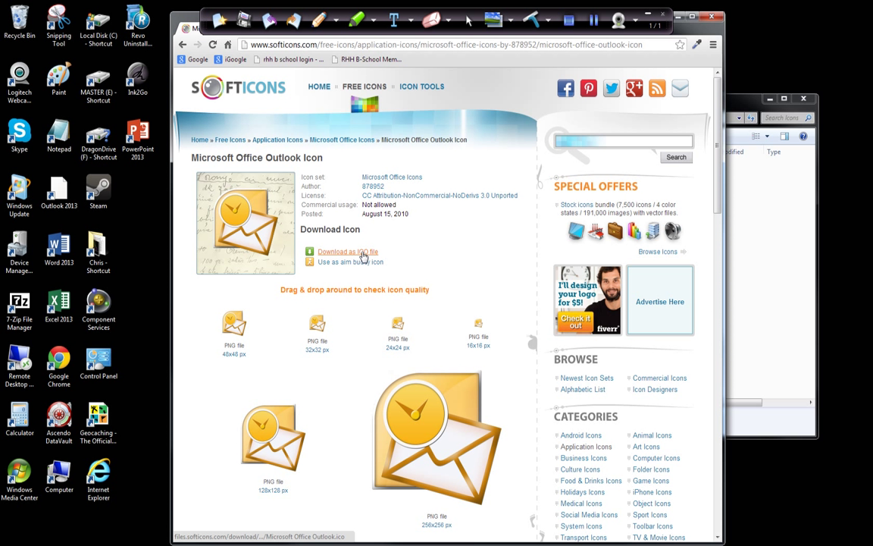
{"action": "left_click", "coordinate": [348, 250]}
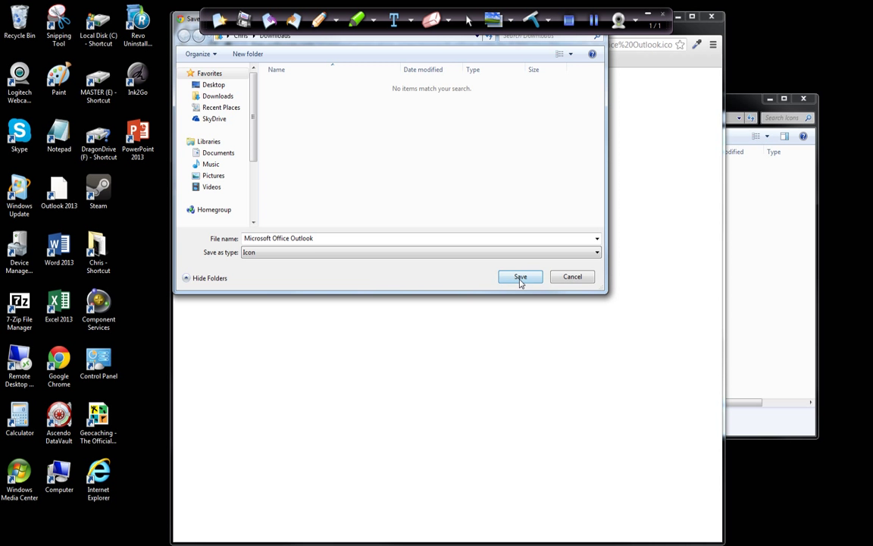
Save the Outlook .ico file, move it from Downloads to the desktop, and close Downloads
{"action": "left_click", "coordinate": [520, 276]}
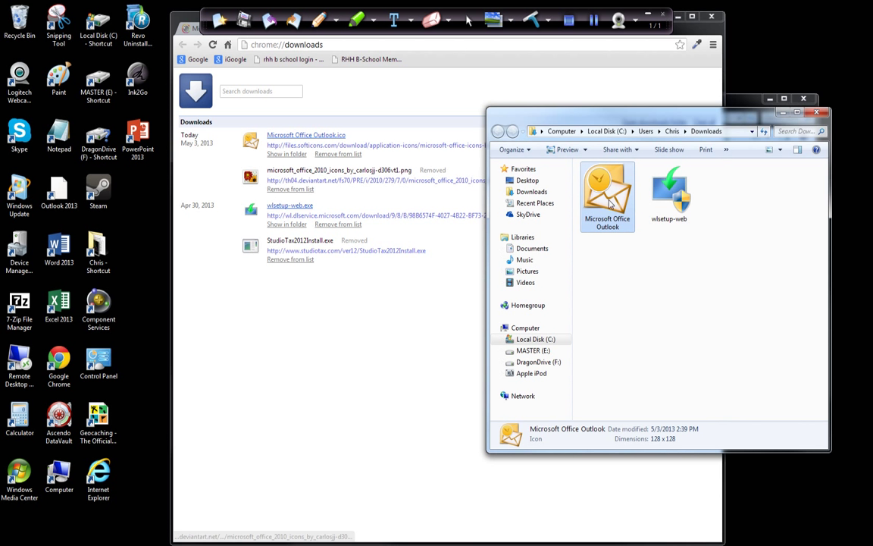
{"action": "left_click_drag", "start_coordinate": [607, 196], "coordinate": [140, 214]}
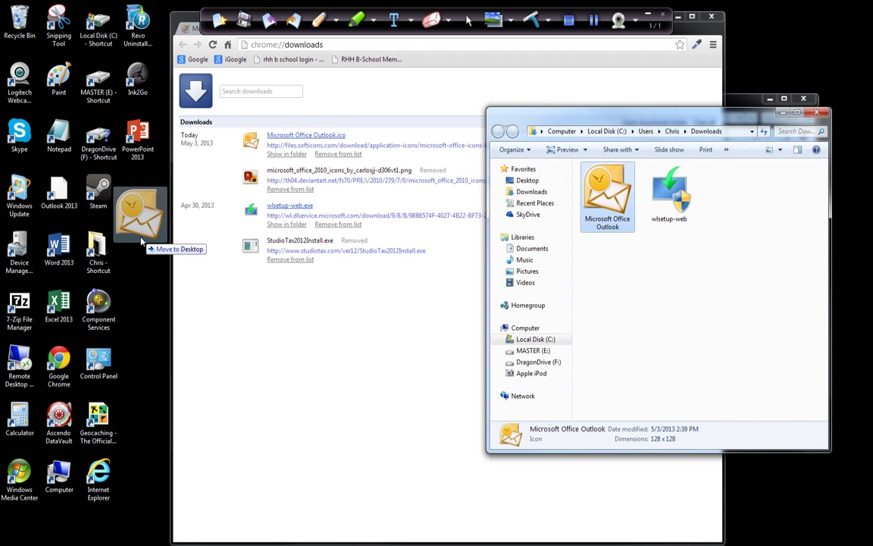
{"action": "left_click_drag", "start_coordinate": [607, 193], "coordinate": [138, 254]}
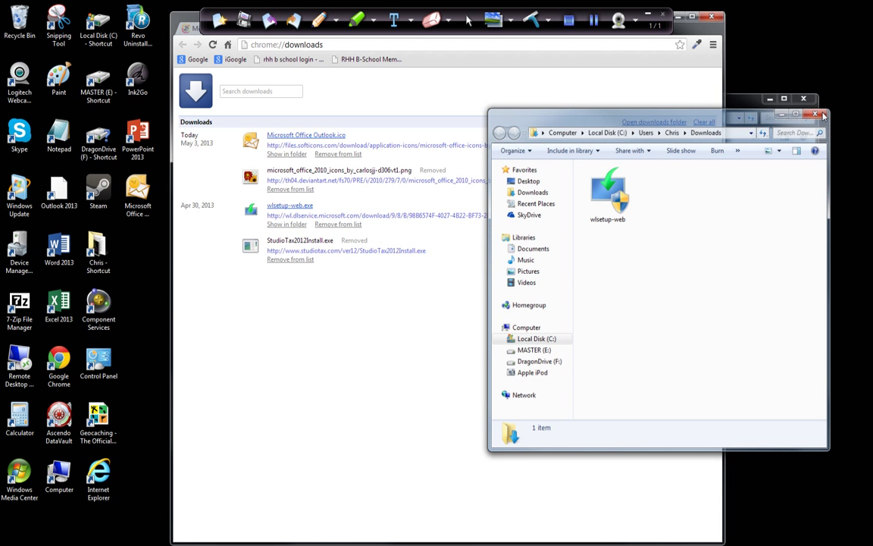
{"action": "left_click", "coordinate": [823, 116]}
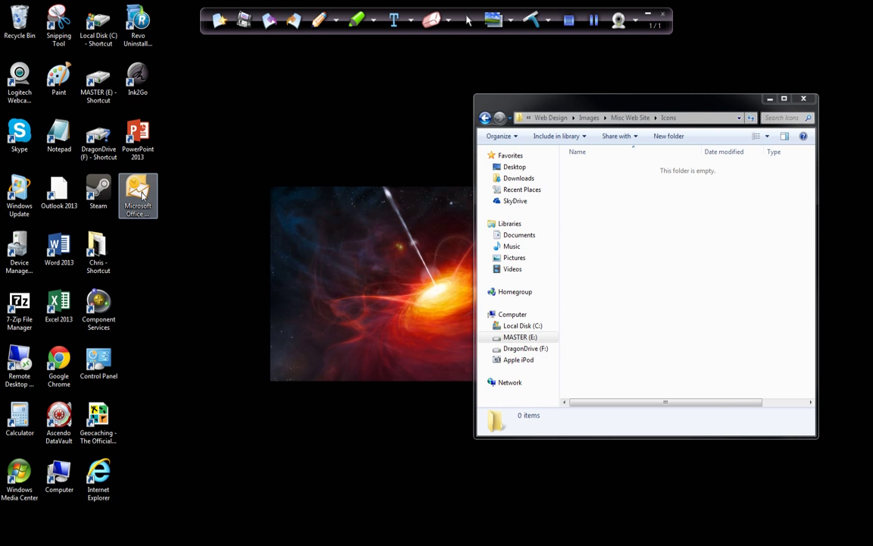
Move the Outlook .ico file into the Icons folder, dismiss the missing-icon warning, and browse for icons
{"action": "left_click_drag", "start_coordinate": [644, 99], "coordinate": [379, 94]}
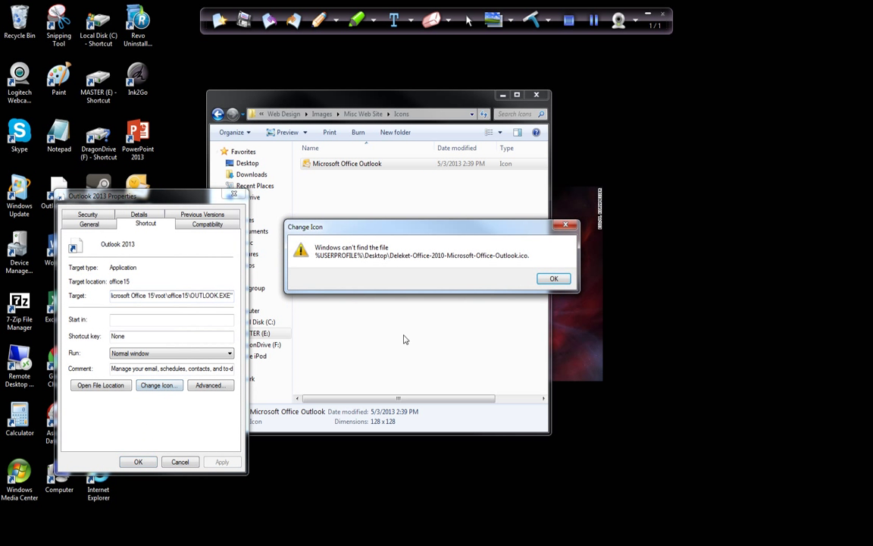
{"action": "left_click", "coordinate": [553, 278]}
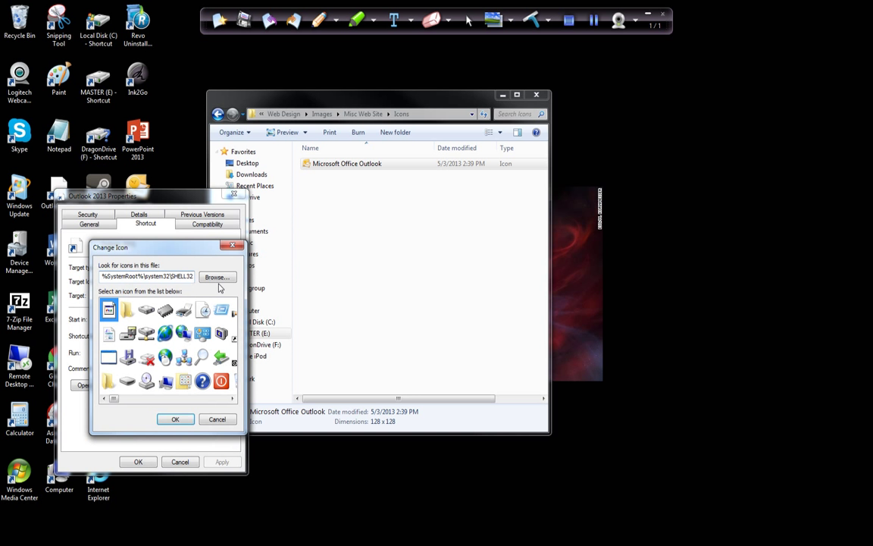
{"action": "left_click", "coordinate": [217, 277]}
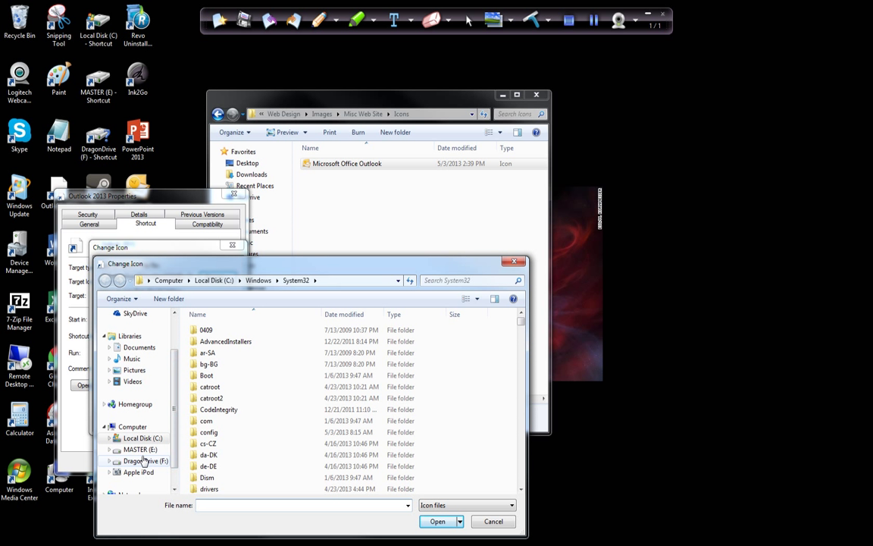
Pick the yellow Outlook icon from MASTER (E:)\Web Design\Images\Misc Web Site\Icons for the shortcut
{"action": "left_click", "coordinate": [140, 450]}
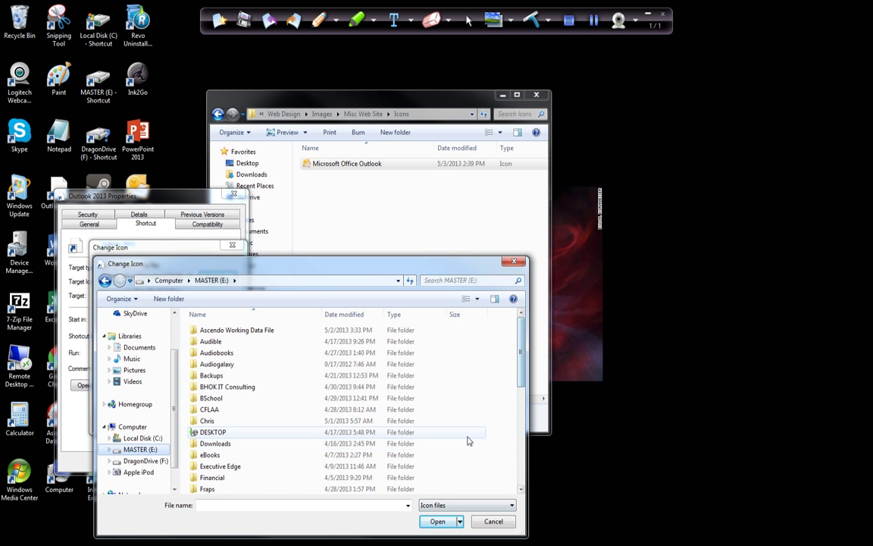
{"action": "scroll", "scroll_direction": "down", "scroll_amount": 3}
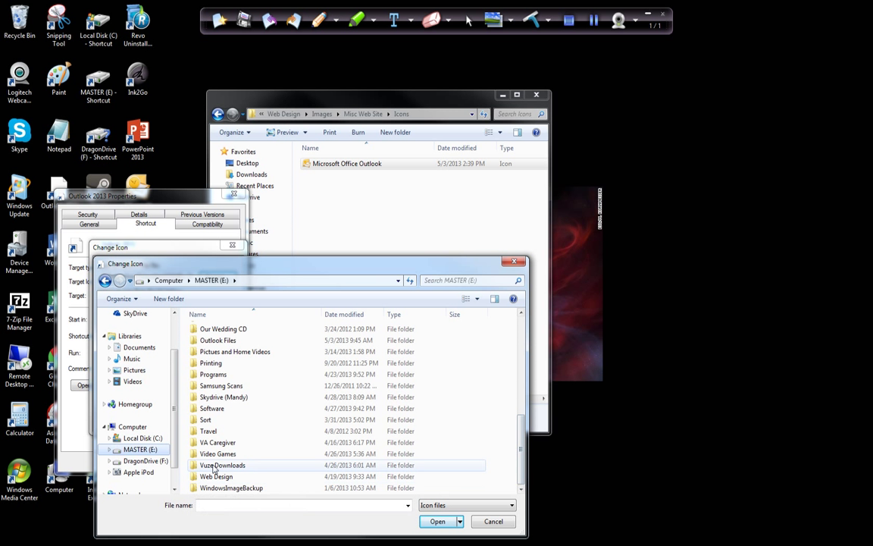
{"action": "double_click", "coordinate": [217, 476]}
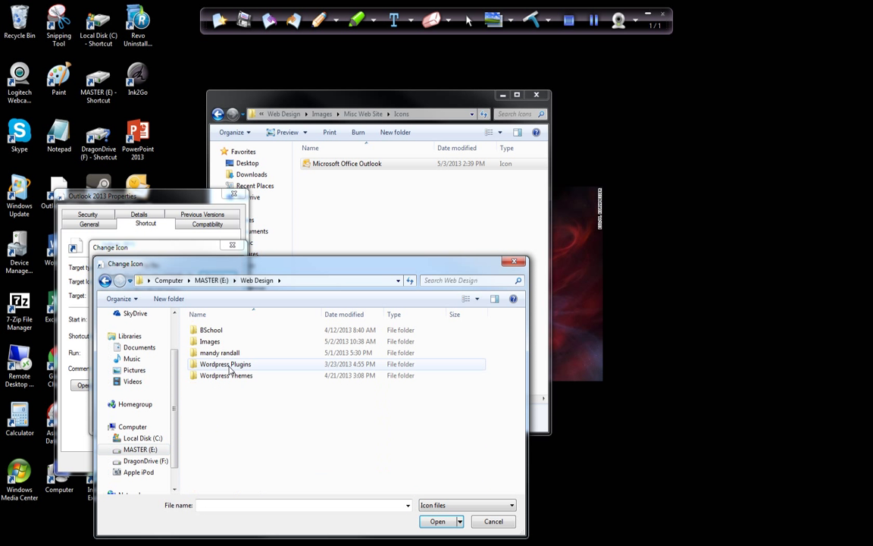
{"action": "double_click", "coordinate": [210, 341]}
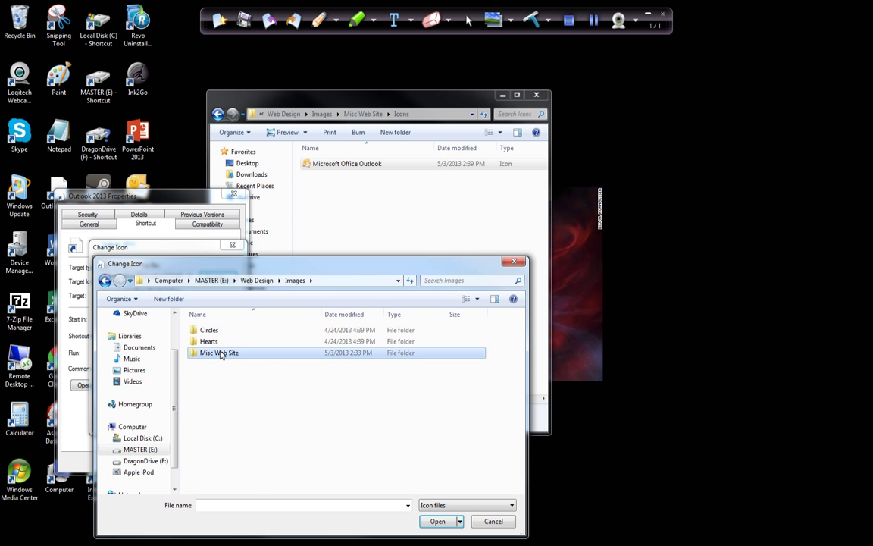
{"action": "double_click", "coordinate": [219, 352]}
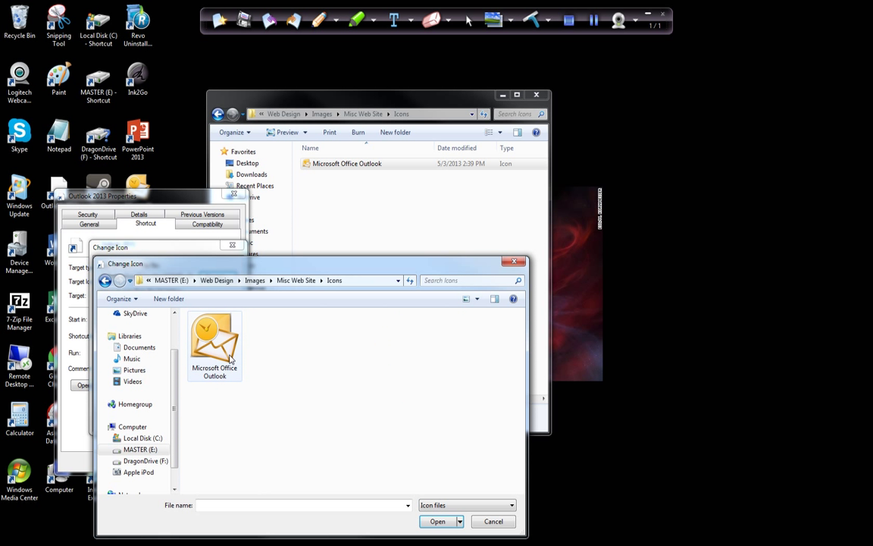
{"action": "mouse_move", "coordinate": [214, 338]}
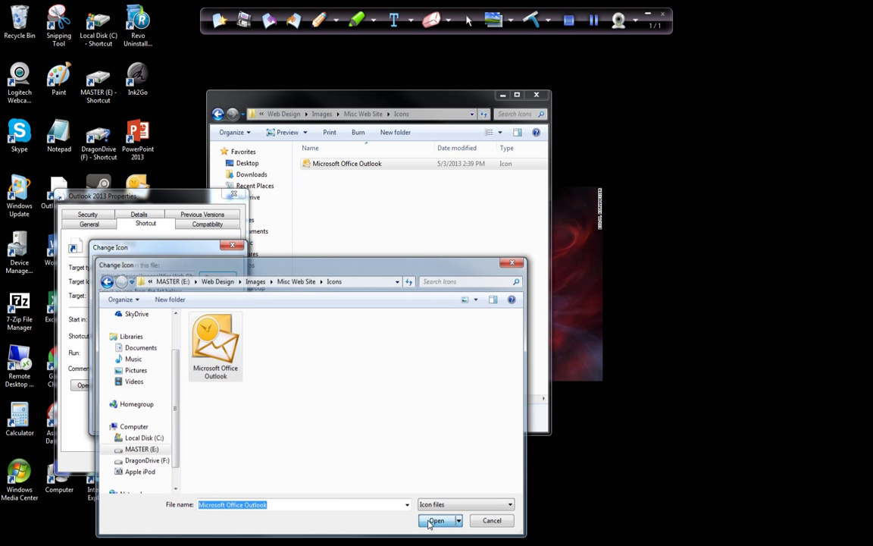
{"action": "left_click", "coordinate": [436, 520]}
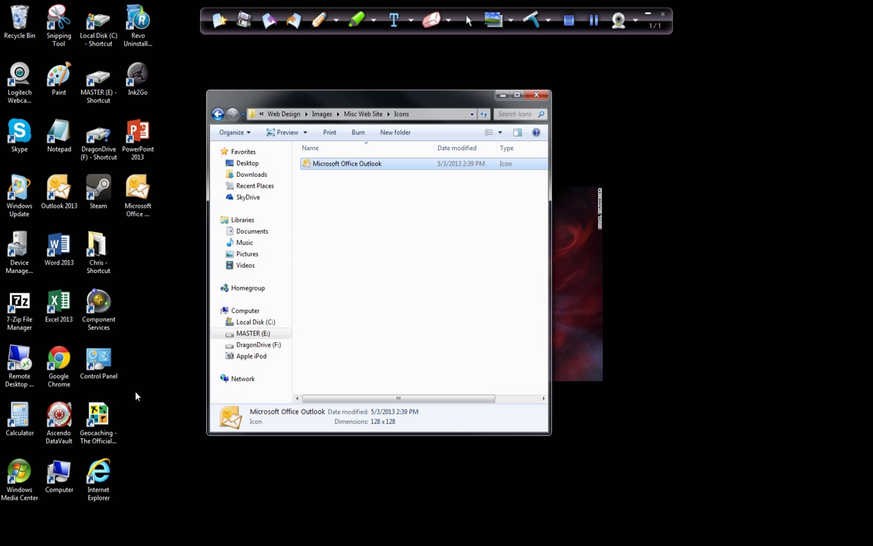
{"action": "mouse_move", "coordinate": [587, 107]}
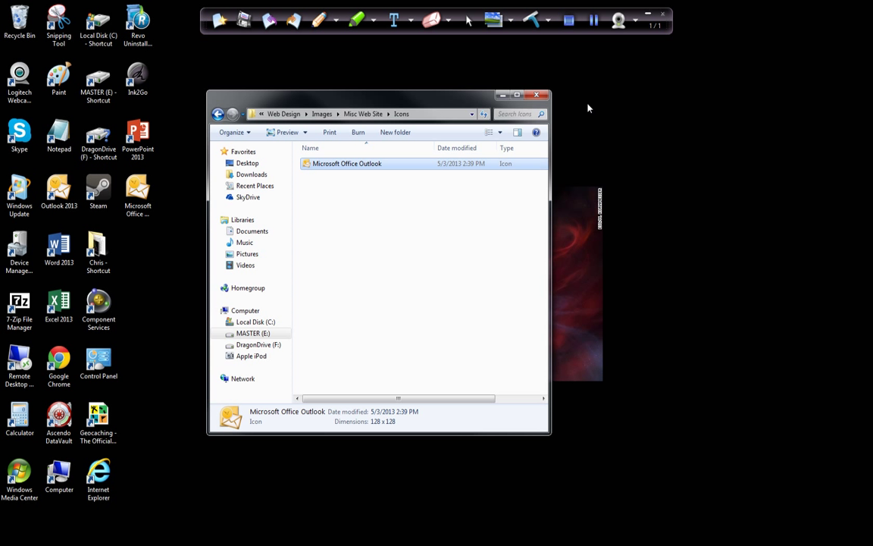
Close the Icons folder window
{"action": "left_click", "coordinate": [545, 95]}
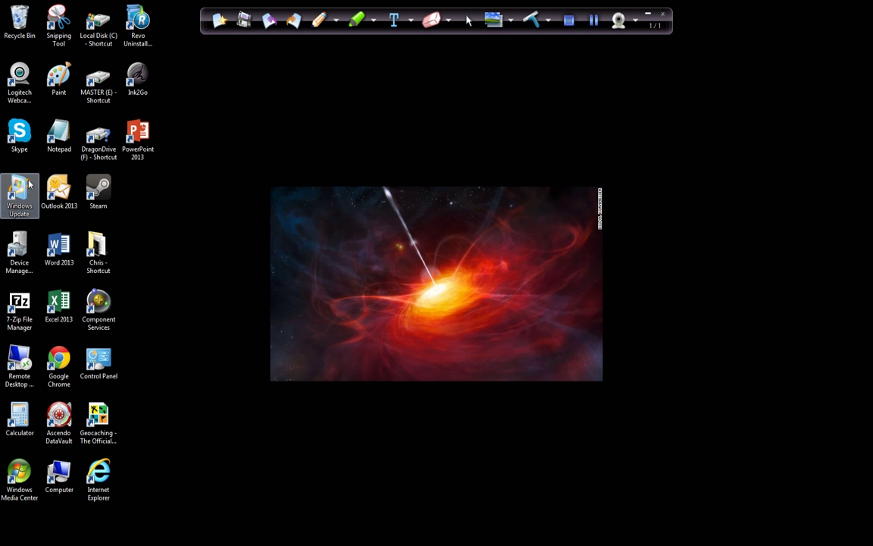
{"action": "mouse_move", "coordinate": [59, 260]}
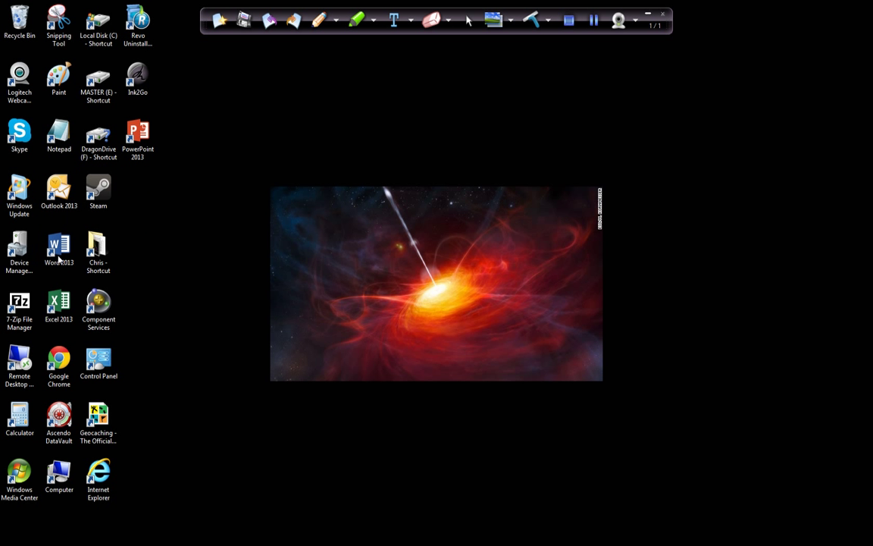
{"action": "mouse_move", "coordinate": [243, 188]}
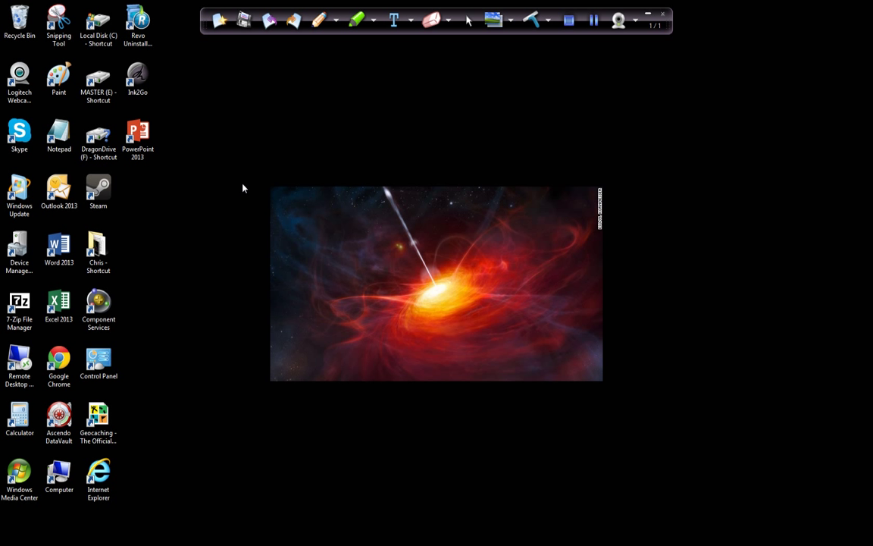
{"action": "mouse_move", "coordinate": [307, 167]}
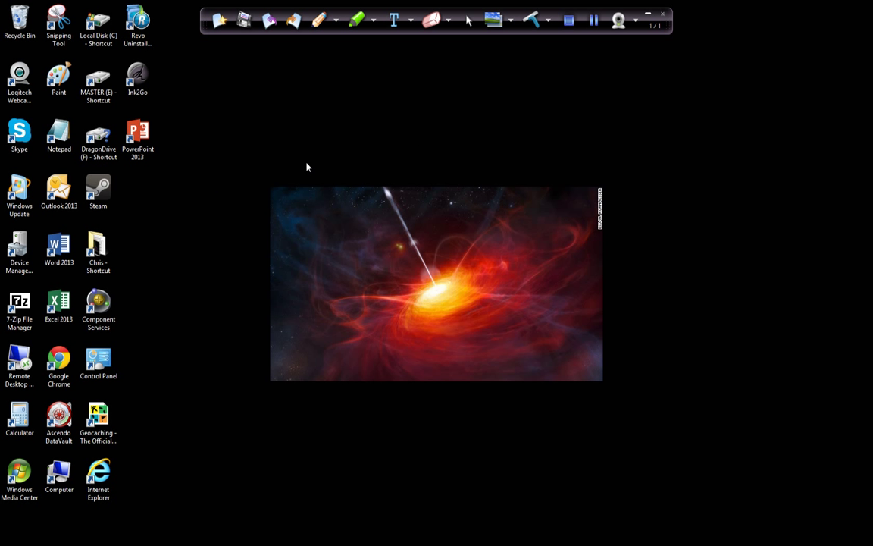
{"action": "mouse_move", "coordinate": [568, 53]}
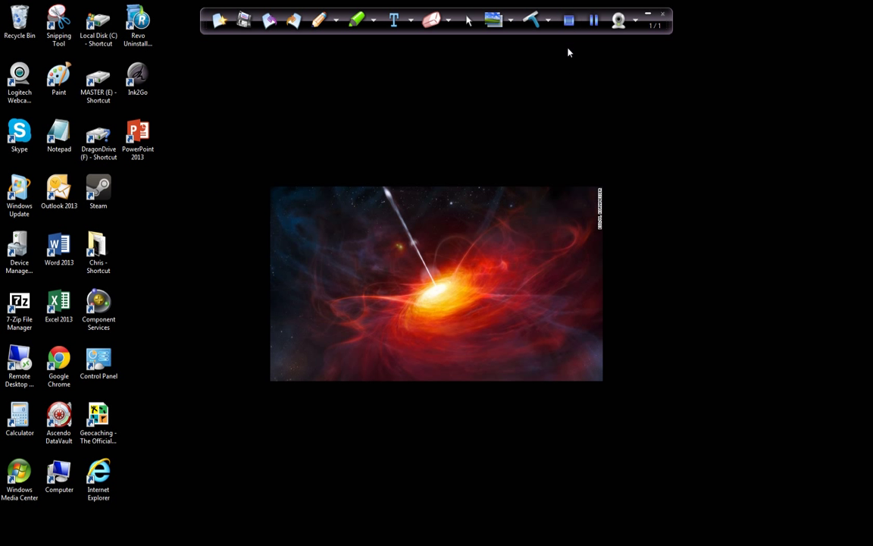